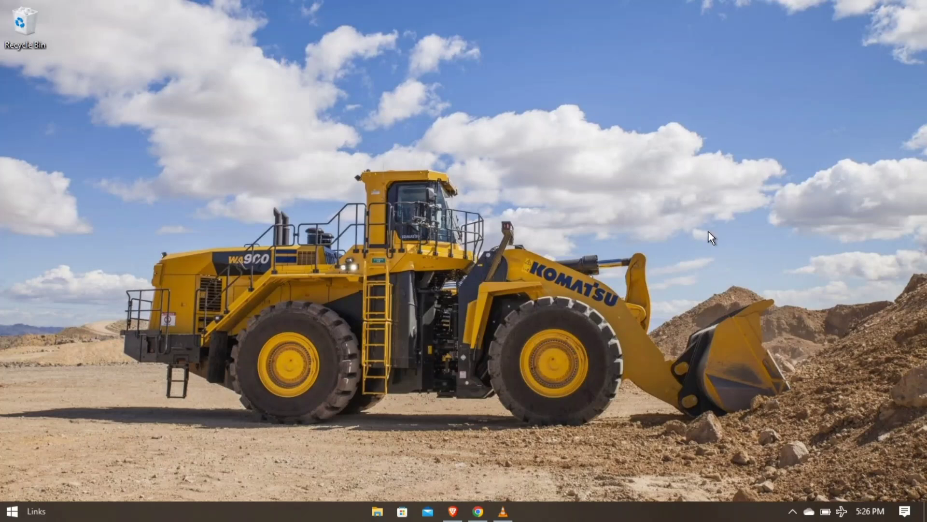
mouse_move(466, 403)
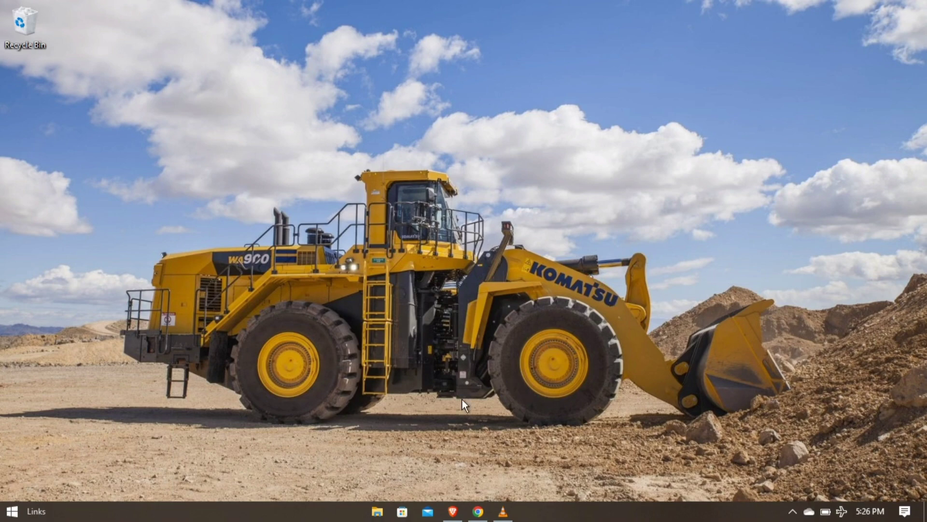
mouse_move(477, 511)
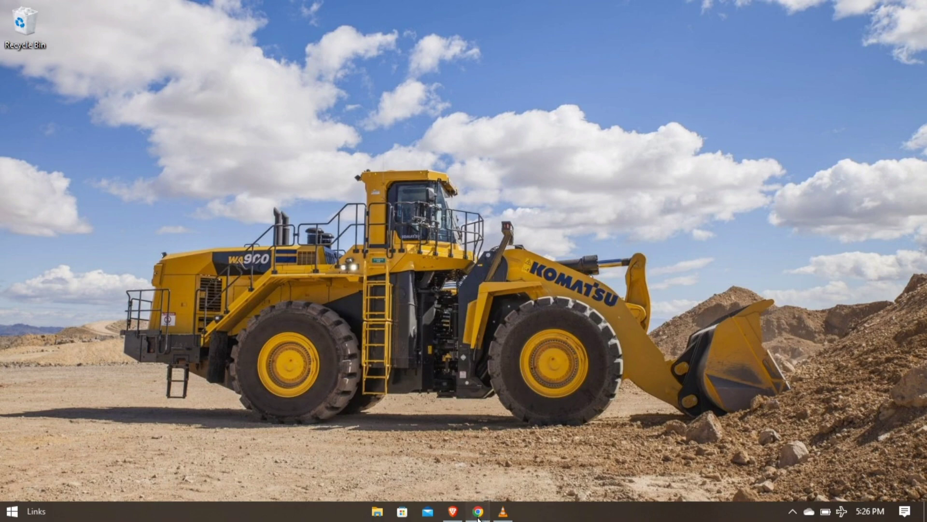
Open the FreeFire vs Pubg blog's settings and scroll to the Manage Blog section.
left_click(477, 511)
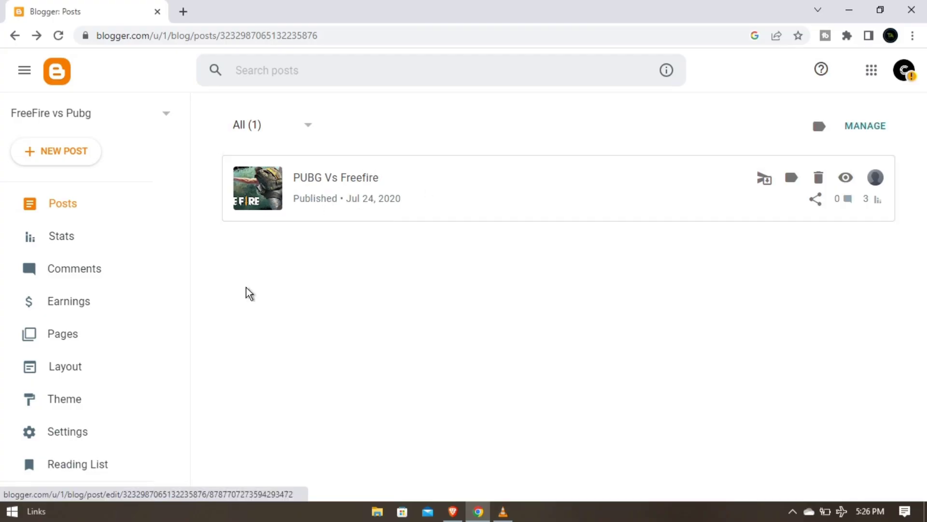
left_click(67, 432)
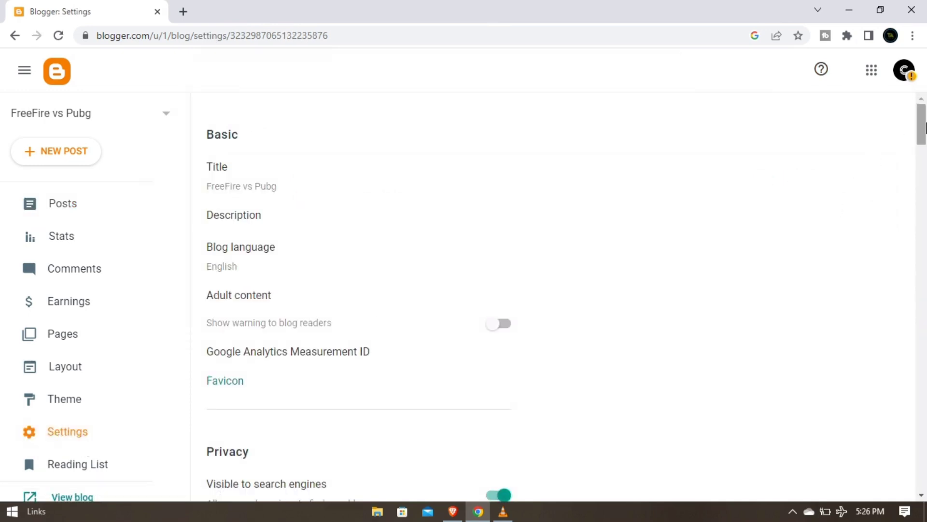
scroll("down", 3)
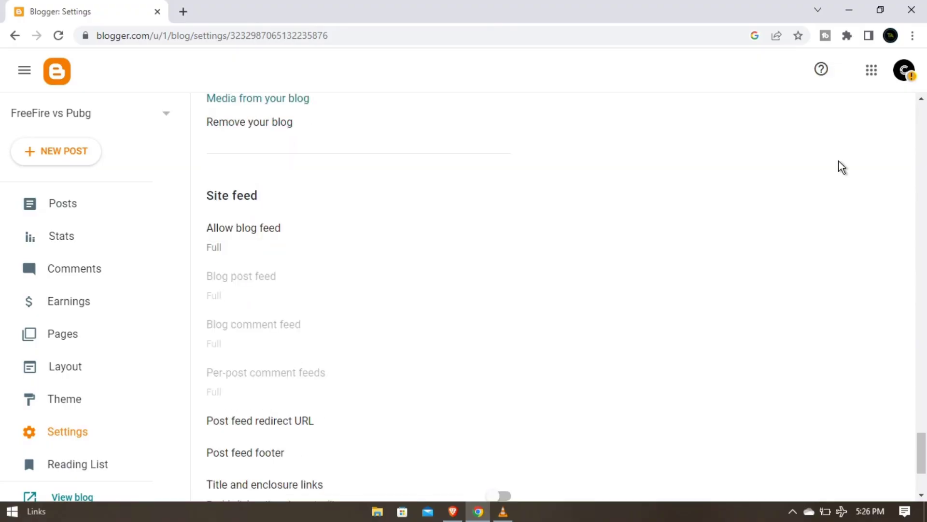
scroll("down", 3)
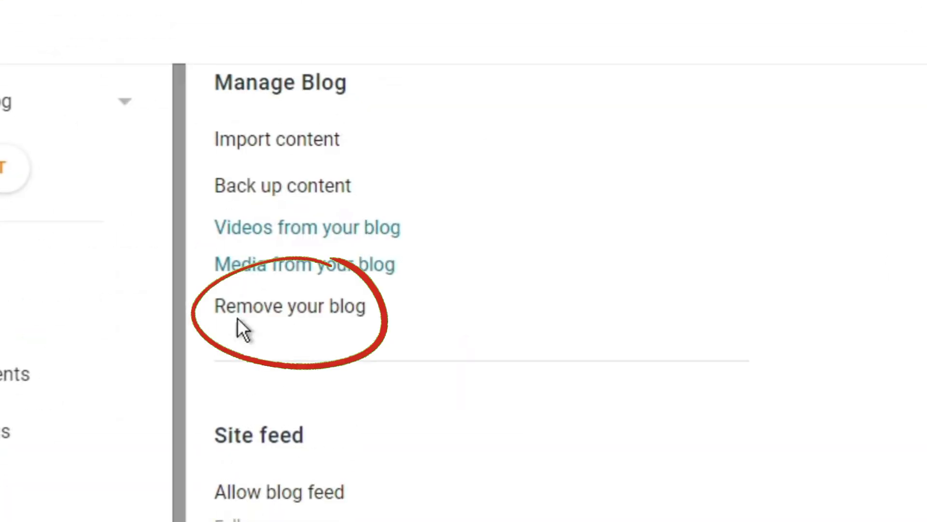
Remove the FreeFire vs Pubg blog, confirm DELETE, and view its now-missing address.
left_click(290, 305)
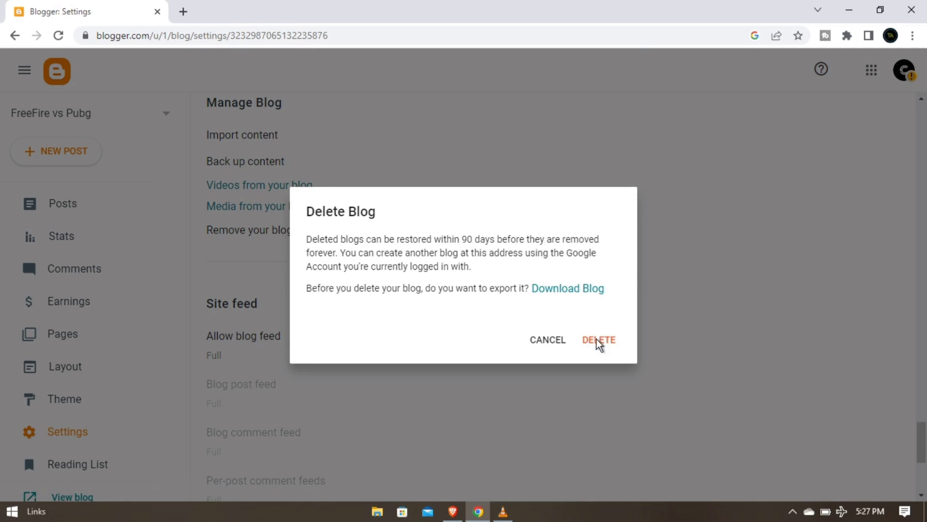
left_click(598, 339)
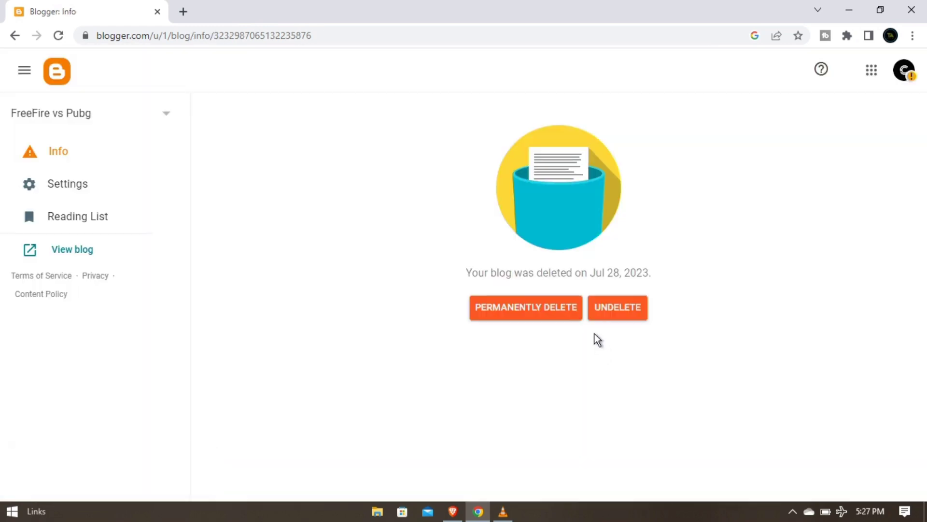
mouse_move(113, 195)
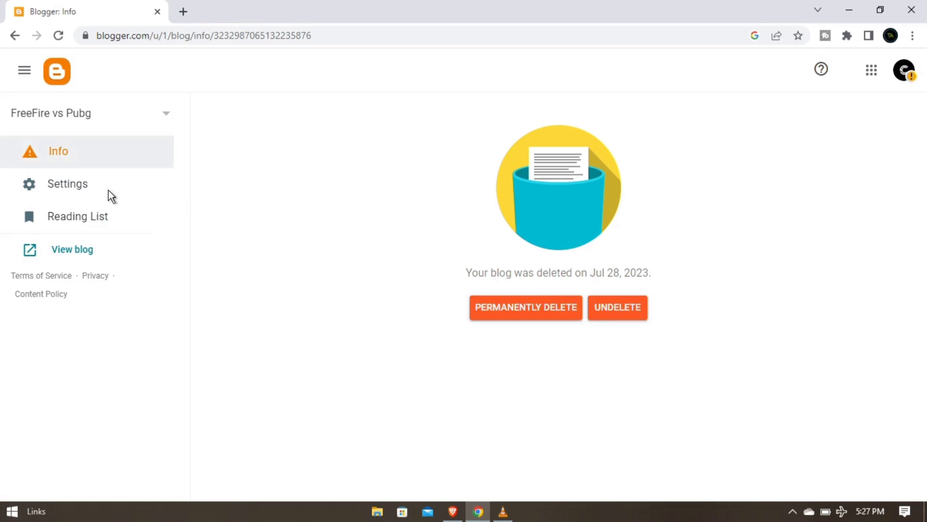
mouse_move(98, 261)
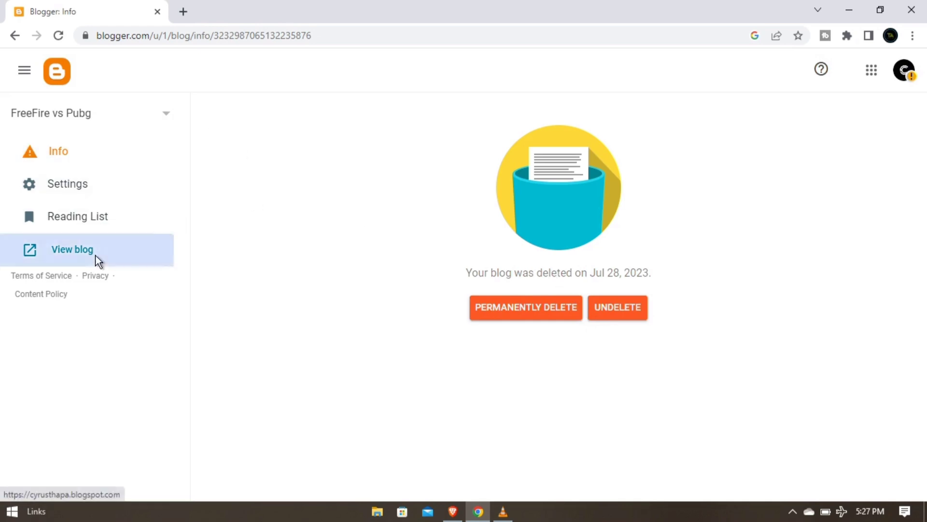
left_click(71, 249)
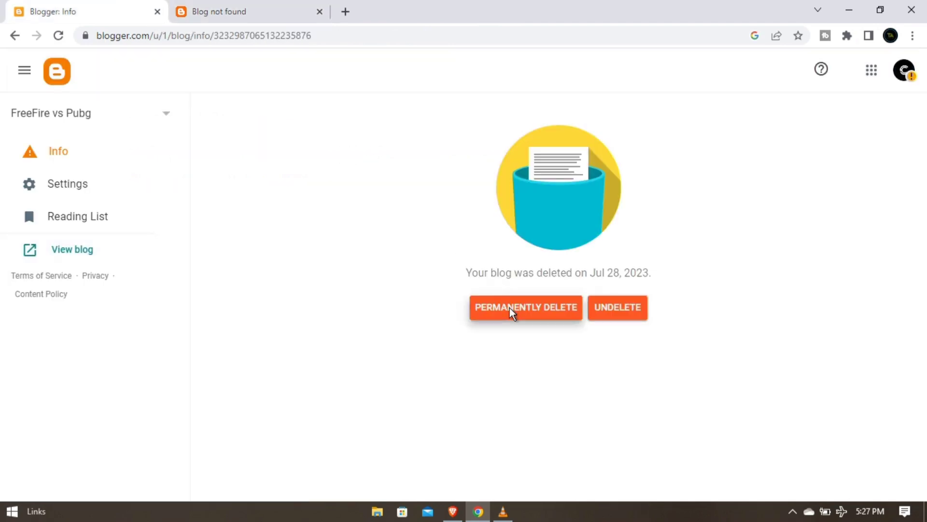
left_click(525, 307)
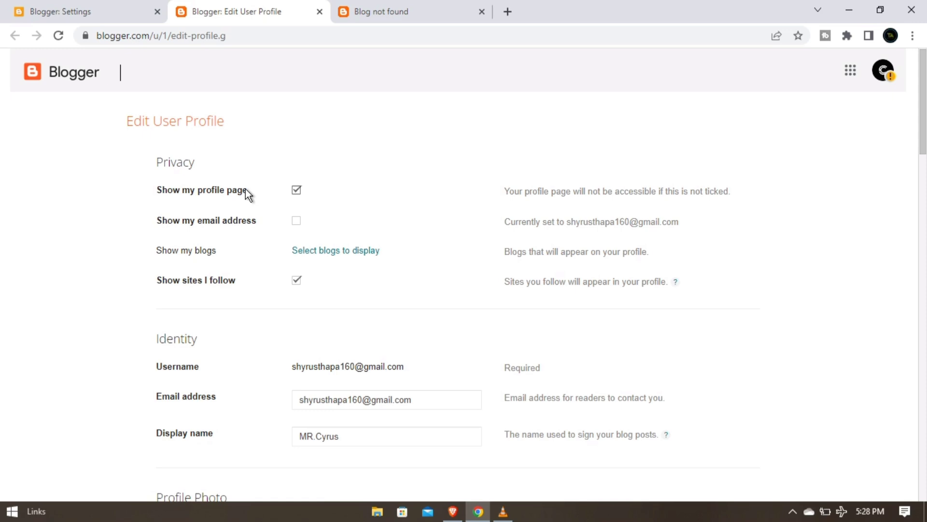
Scroll to the bottom of Edit User Profile and choose Delete Profile.
scroll("down", 3)
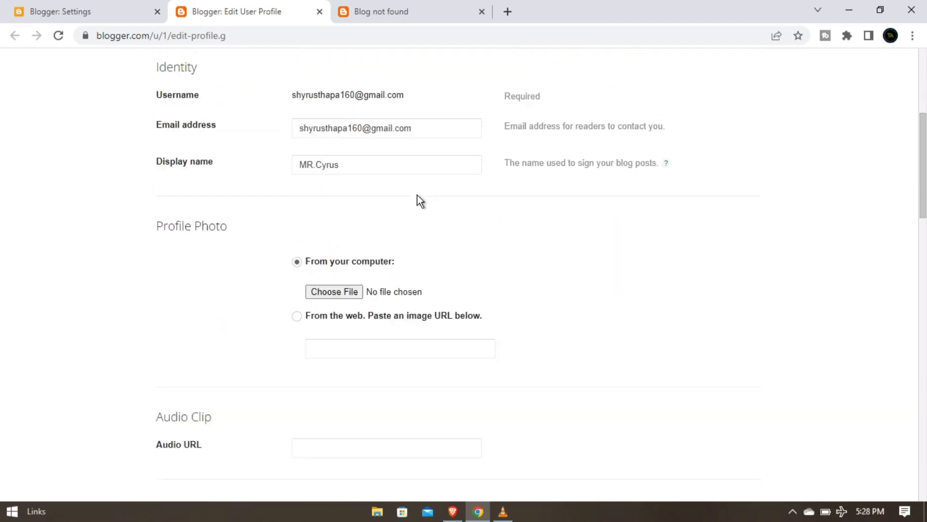
scroll("down", 3)
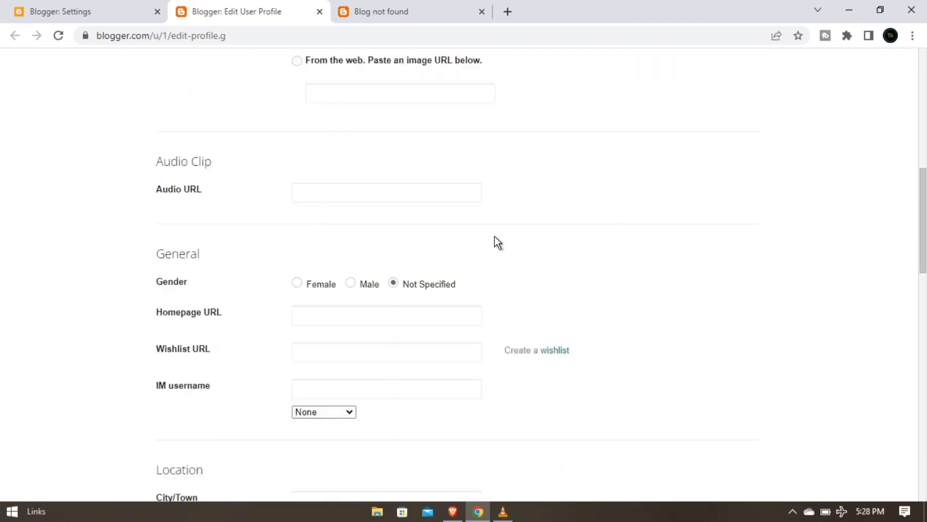
scroll("down", 3)
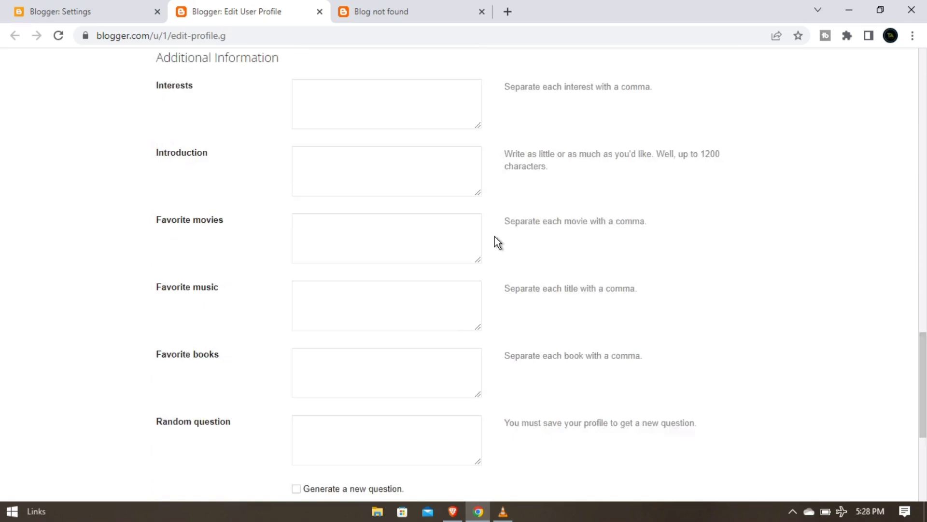
scroll("down", 3)
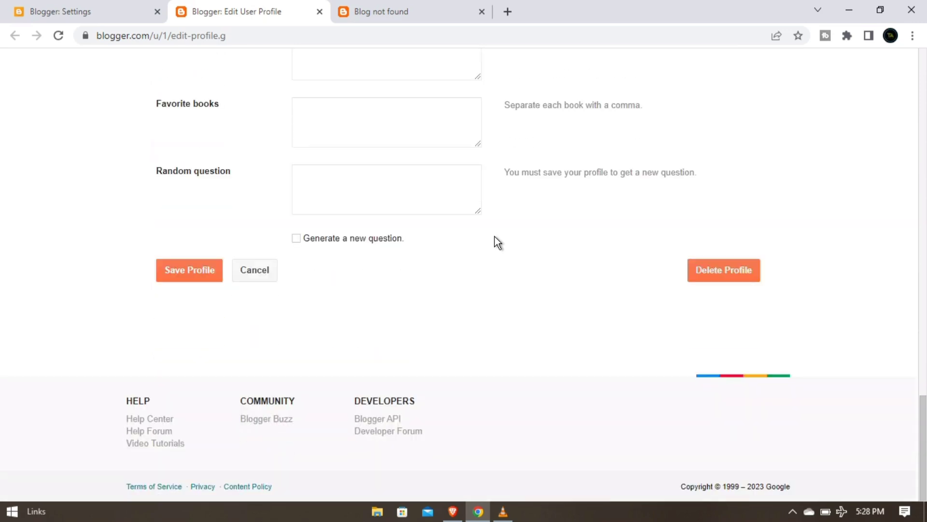
left_click(722, 270)
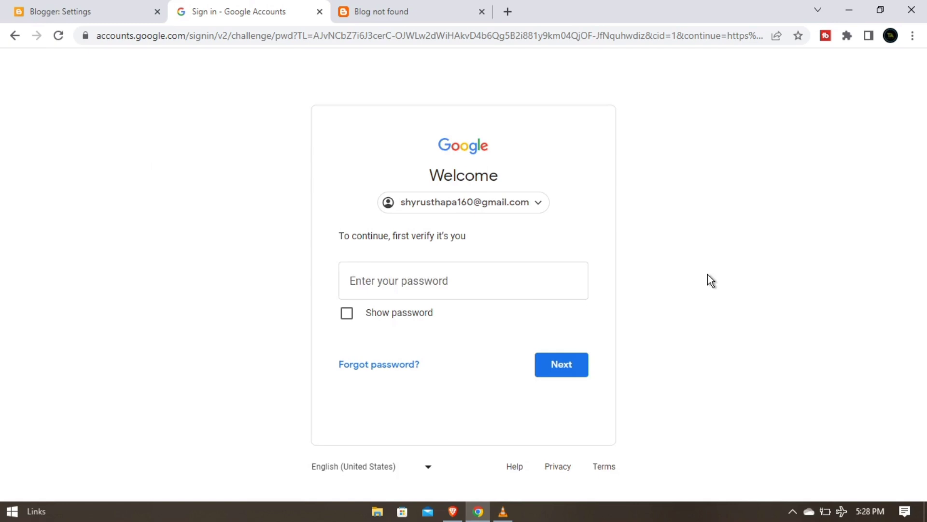
Enter the account password to pass Google's identity verification.
type("password")
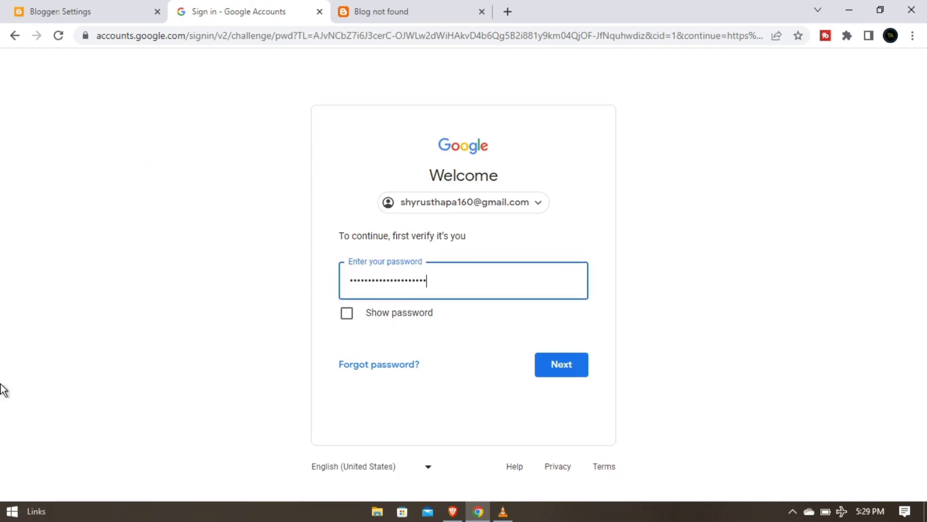
mouse_move(559, 385)
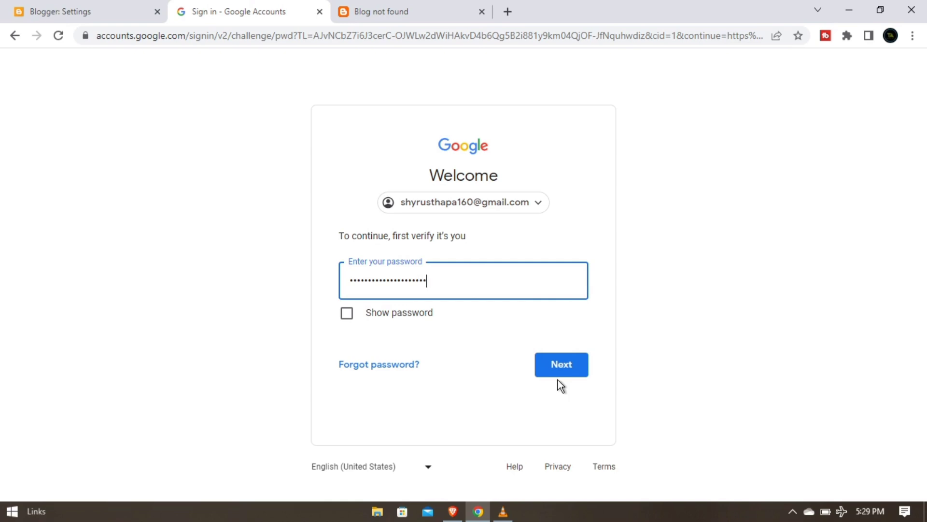
left_click(560, 364)
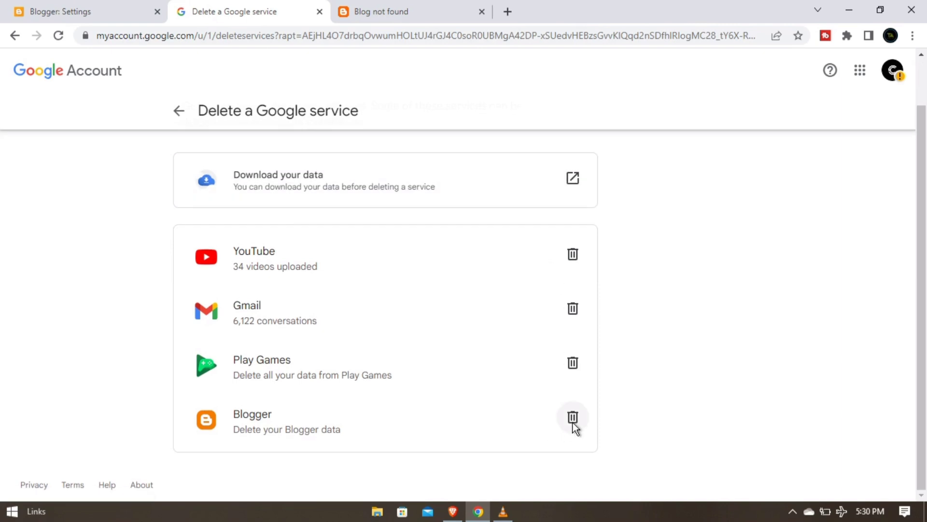
mouse_move(586, 425)
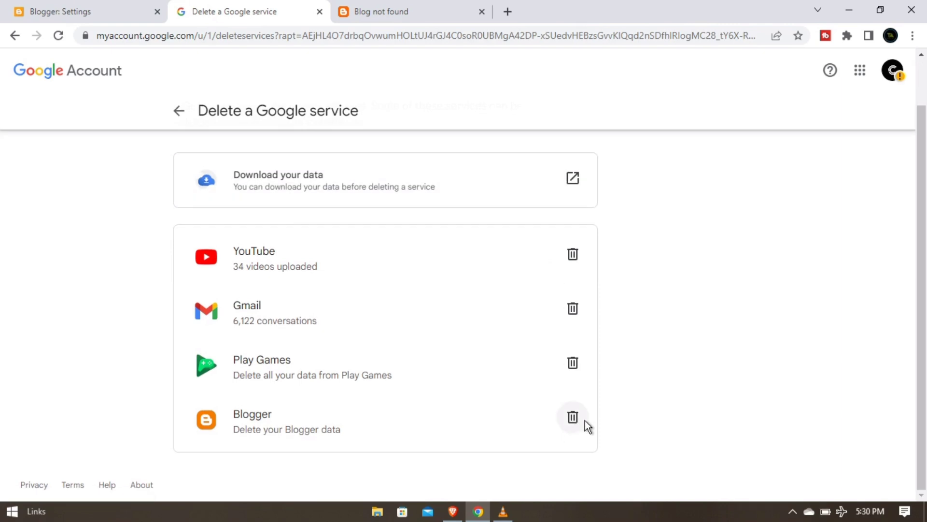
Delete the Blogger service, acknowledging it can't be undone, and confirm Delete Blogger profile.
left_click(572, 417)
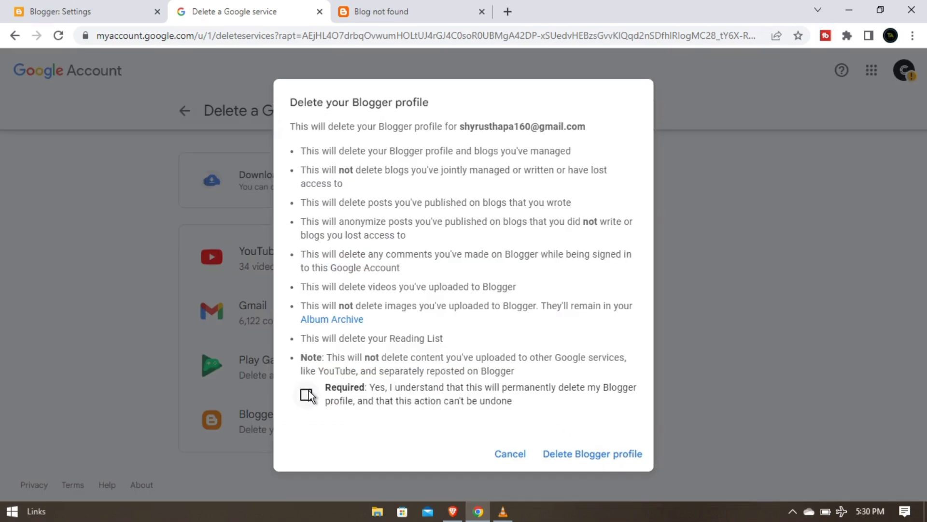
left_click(306, 394)
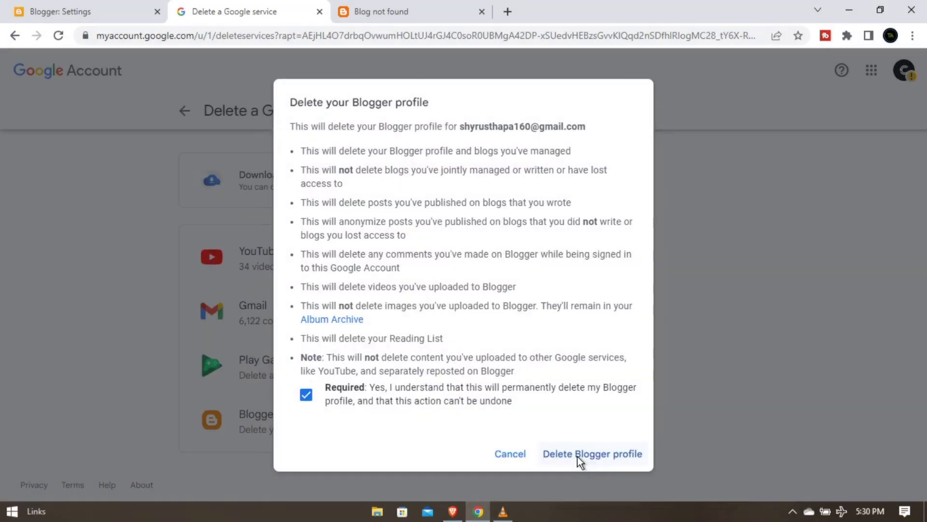
left_click(591, 454)
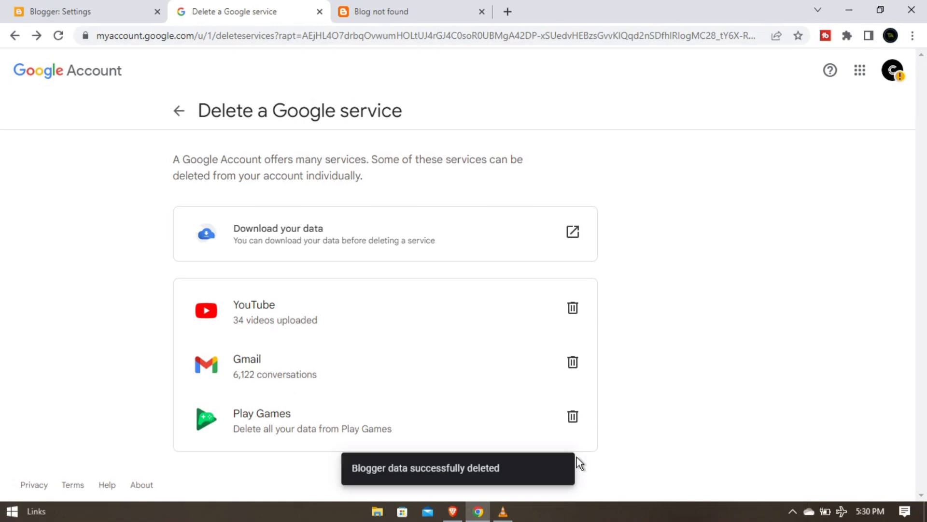
mouse_move(550, 127)
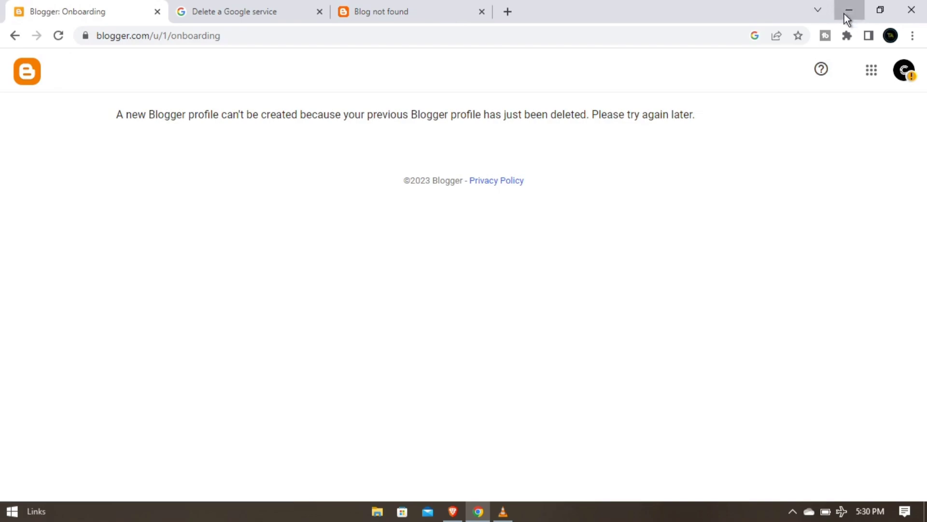
Minimize the Chrome window to show the desktop.
left_click(850, 10)
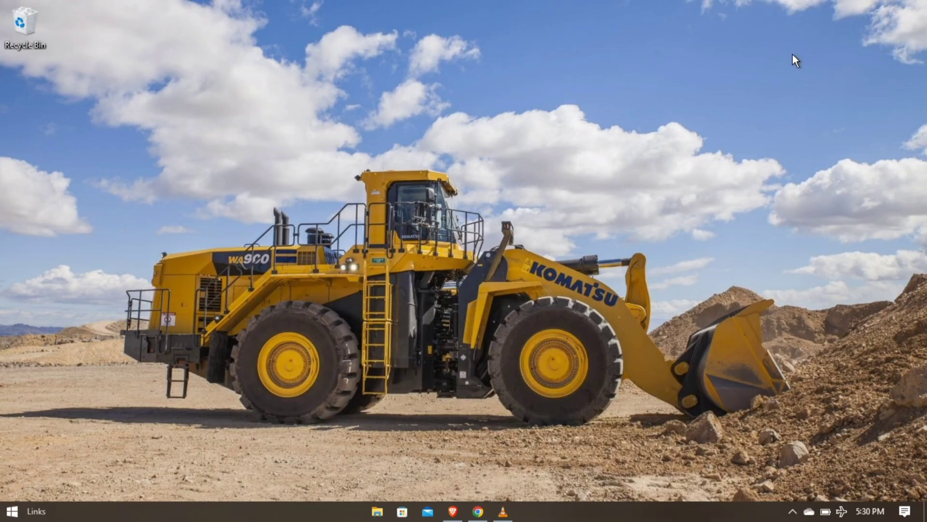